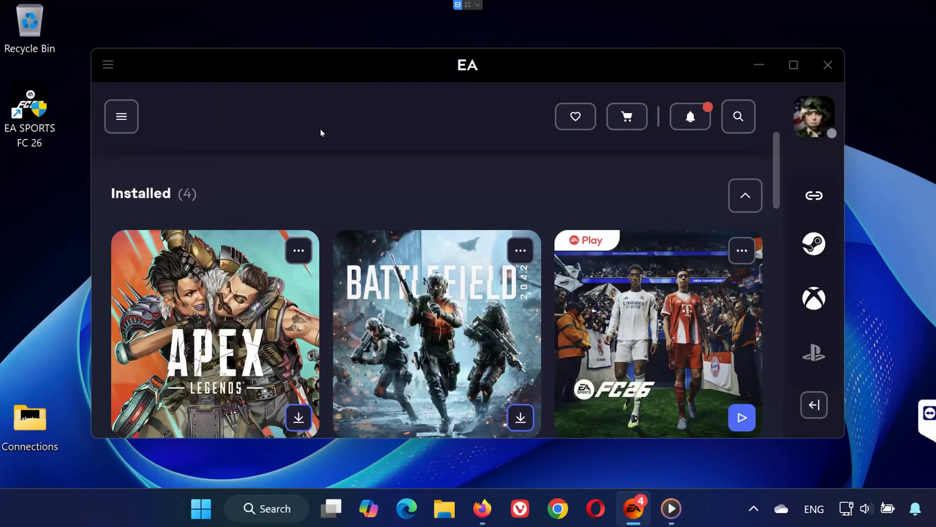
mouse_move(729, 50)
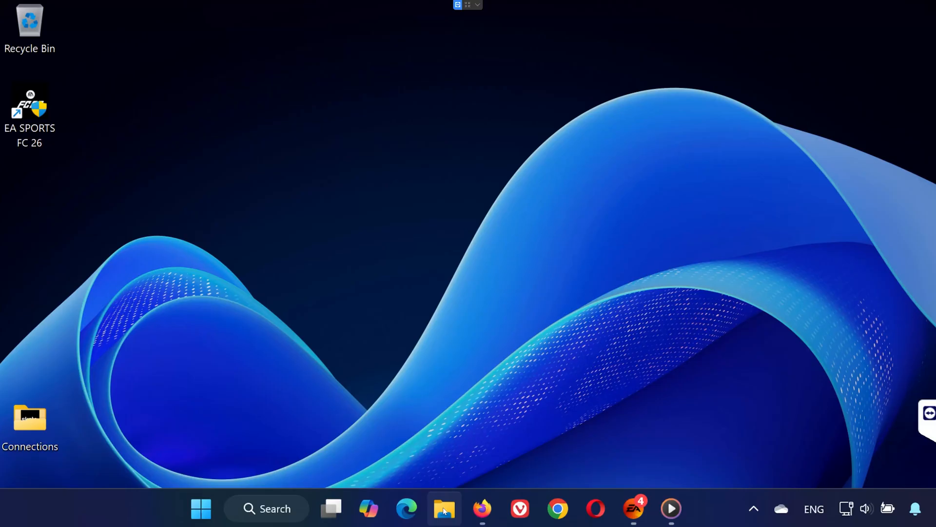
Browse to C:\Program Files\EA\AC in File Explorer
left_click(443, 509)
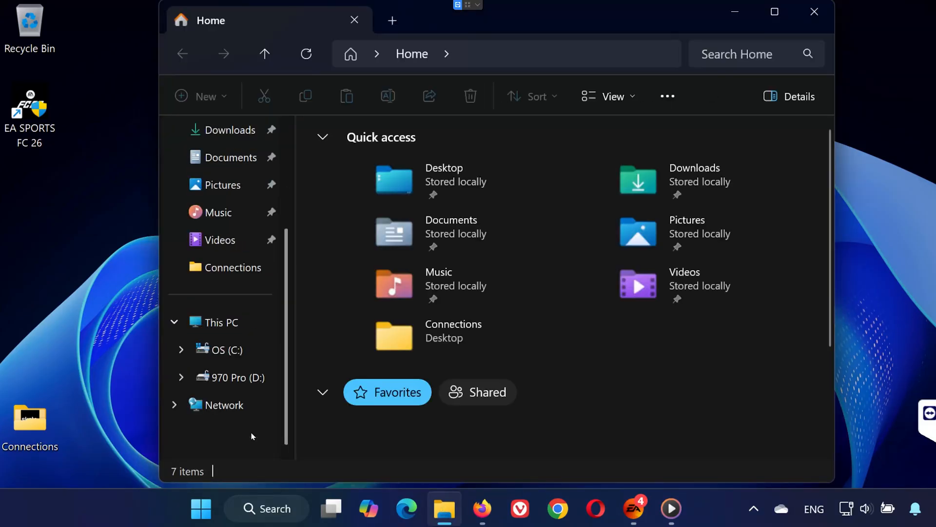
left_click(220, 321)
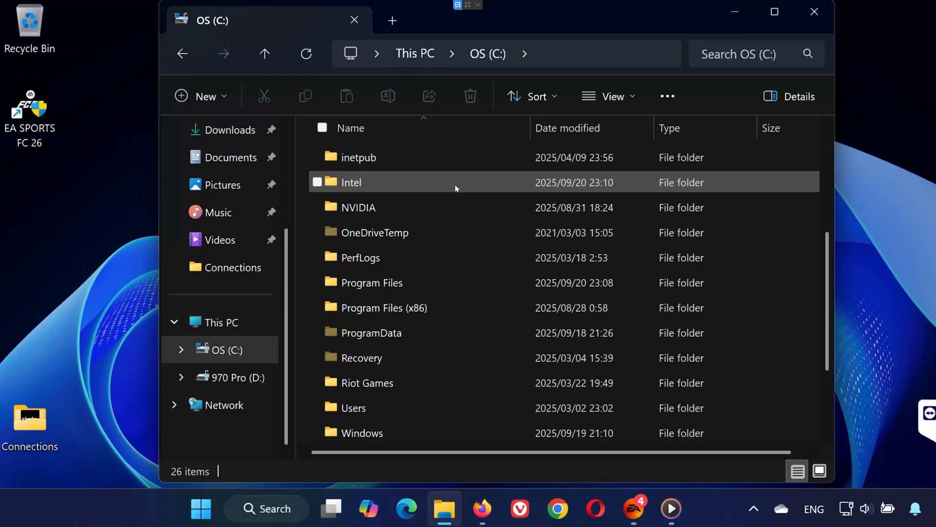
double_click(371, 283)
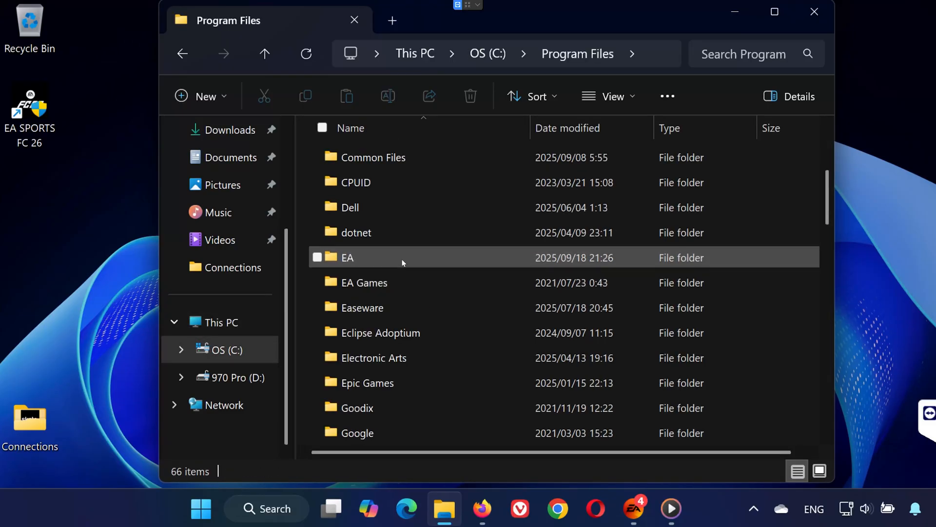
double_click(347, 258)
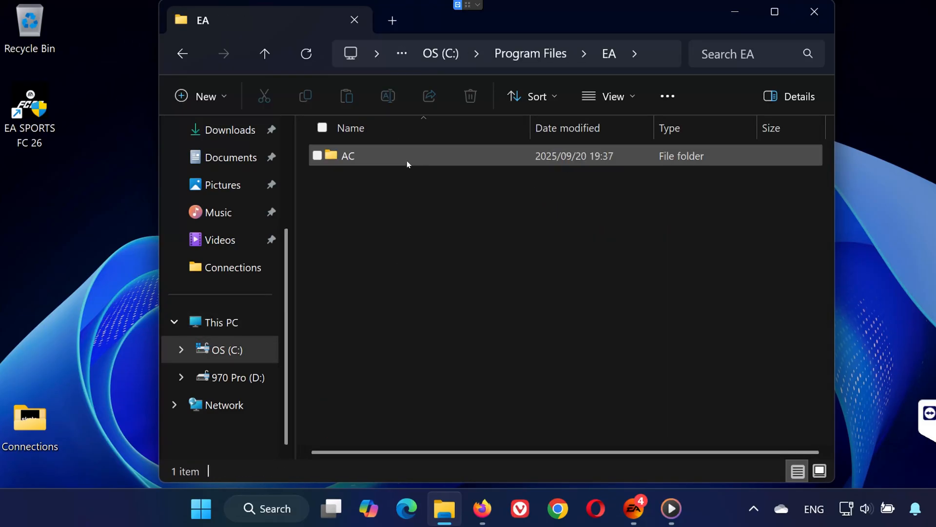
double_click(347, 156)
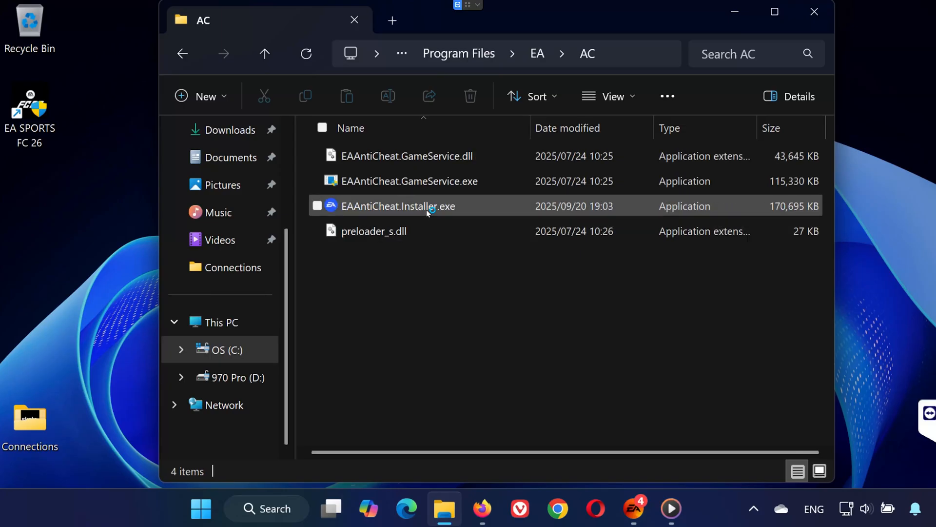
Launch EAAntiCheat.Installer.exe from the AC folder
left_click(399, 205)
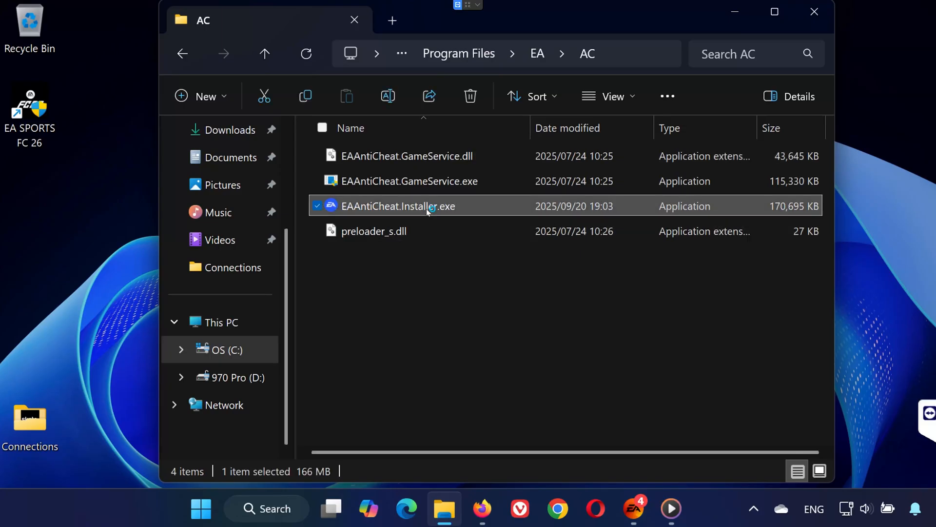
double_click(399, 205)
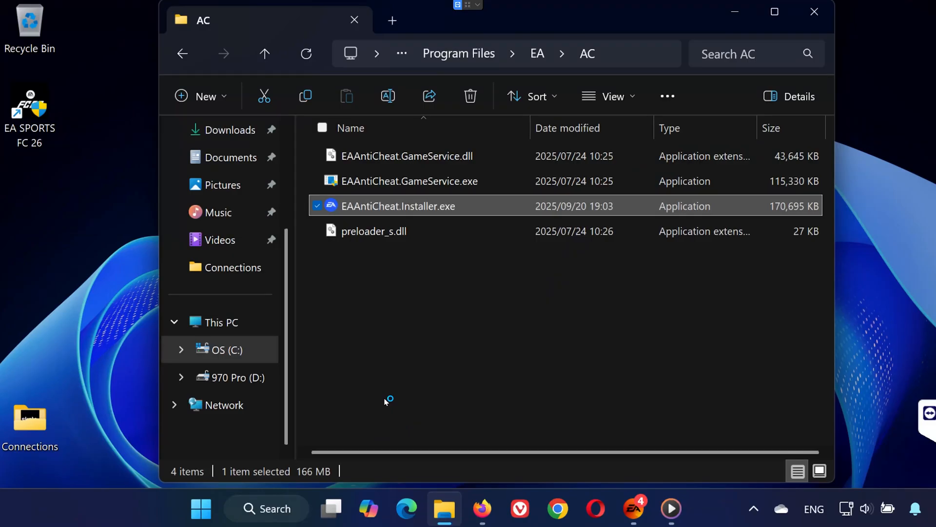
Uninstall Javelin anticheat from all games via Uninstall All
double_click(398, 205)
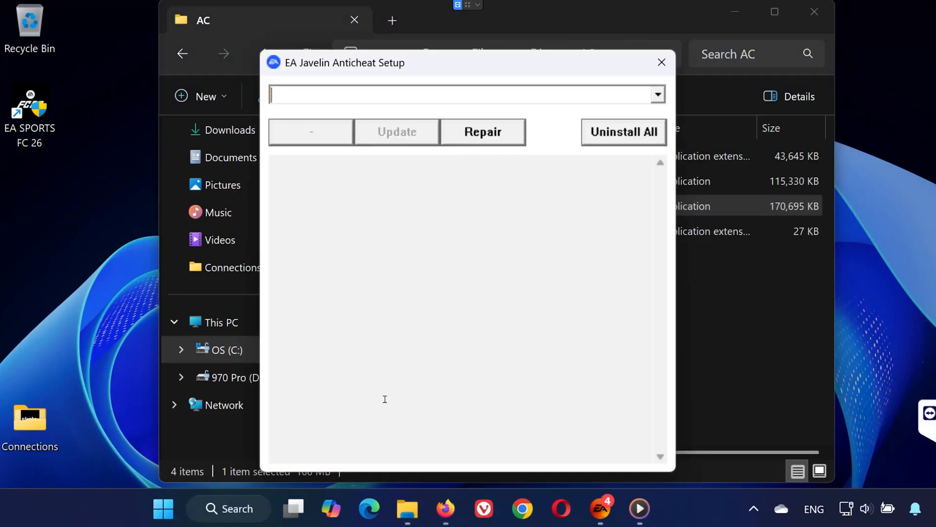
left_click(623, 132)
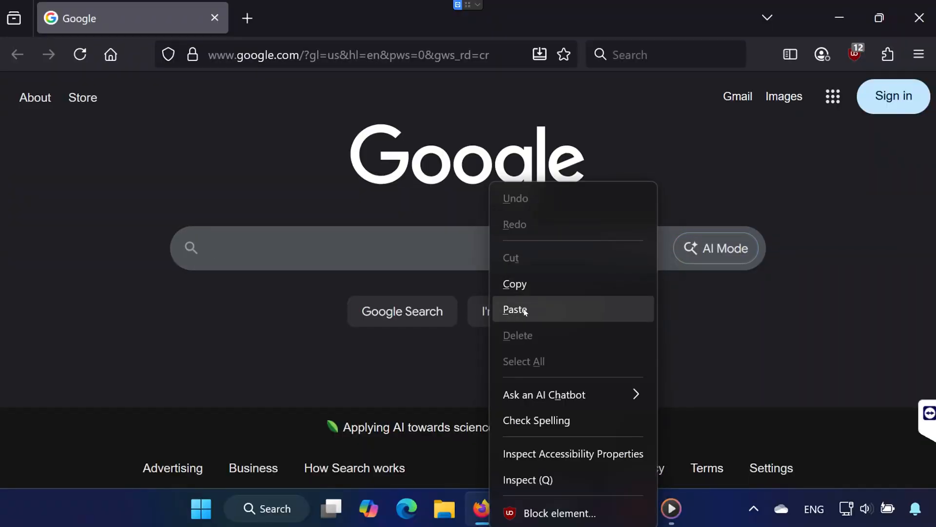
Search Google and open EA Help's article on Javelin anticheat
left_click(515, 309)
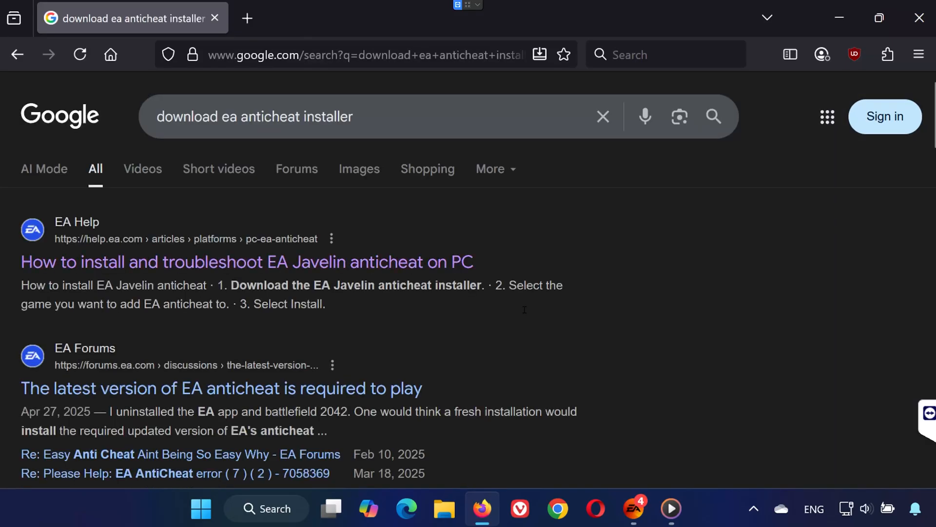
left_click(246, 261)
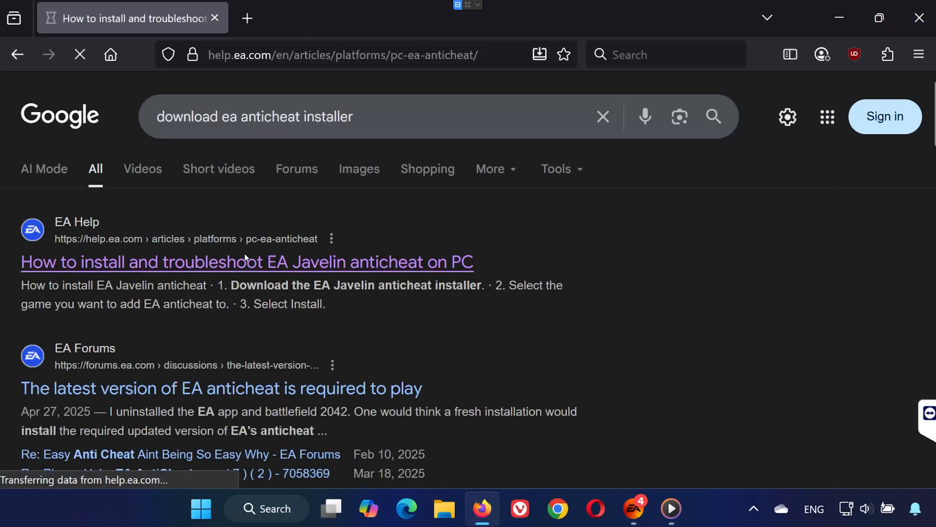
left_click(246, 262)
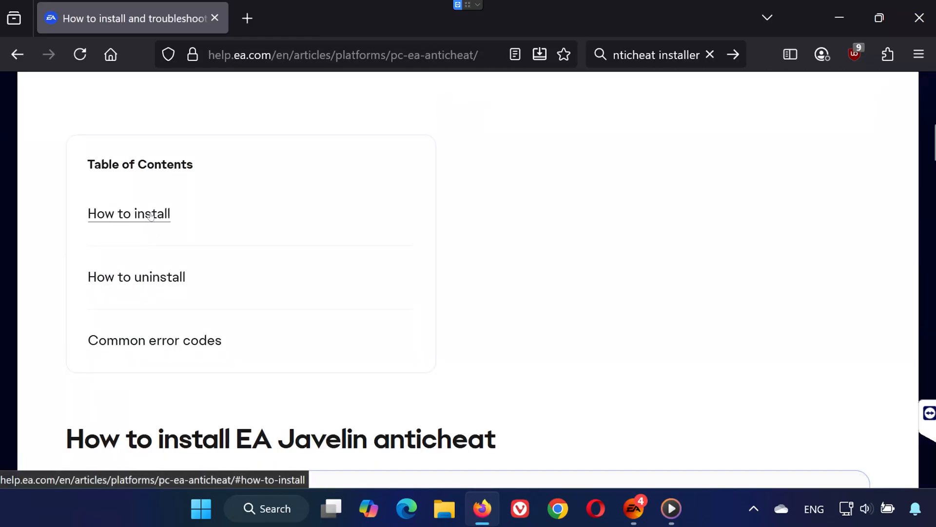
Download the EA Javelin anticheat installer from the How to install section
left_click(128, 214)
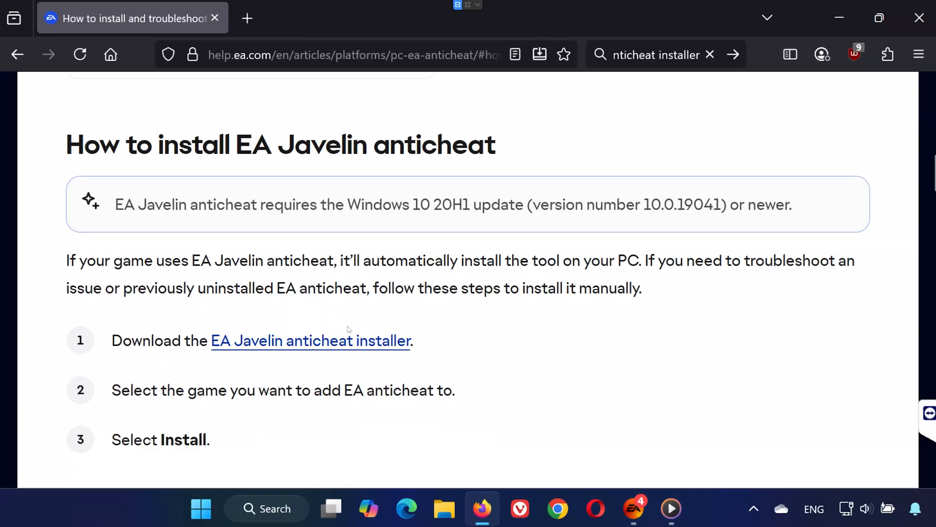
left_click(310, 341)
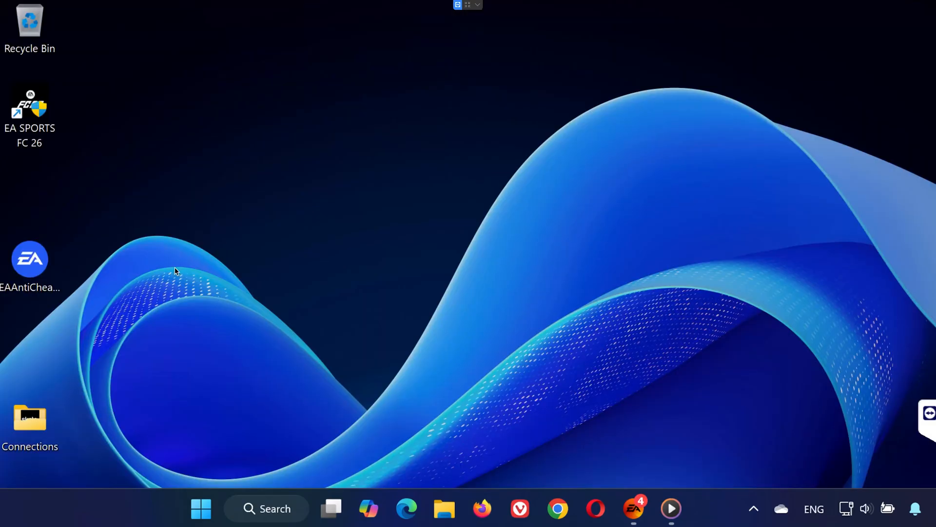
Launch the downloaded EAAntiCheat installer from the desktop
left_click(29, 257)
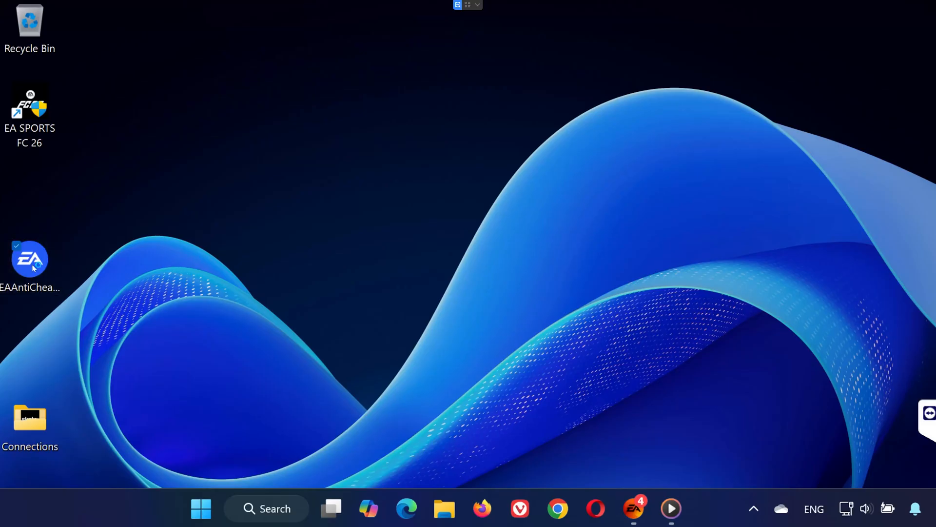
double_click(30, 258)
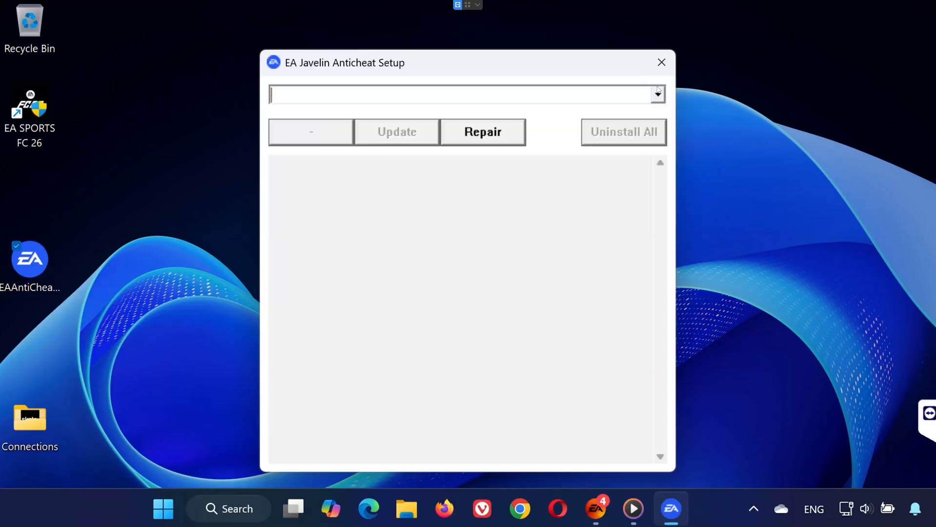
Install Javelin anticheat for FC 26 chosen from the supported games list
left_click(657, 94)
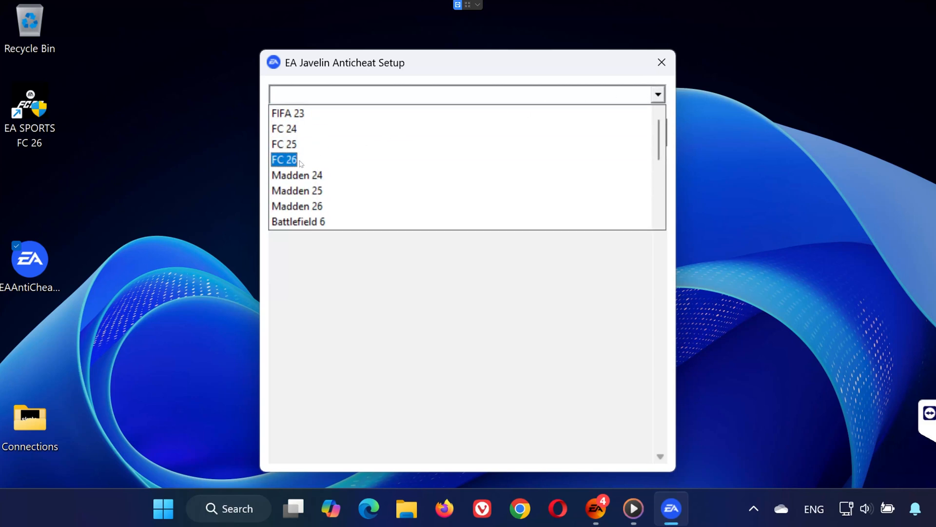
left_click(284, 159)
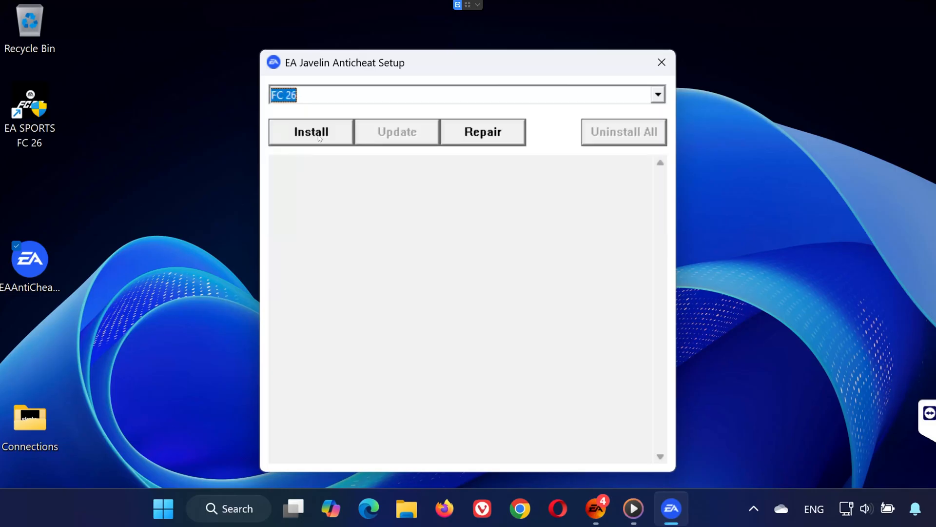
left_click(310, 132)
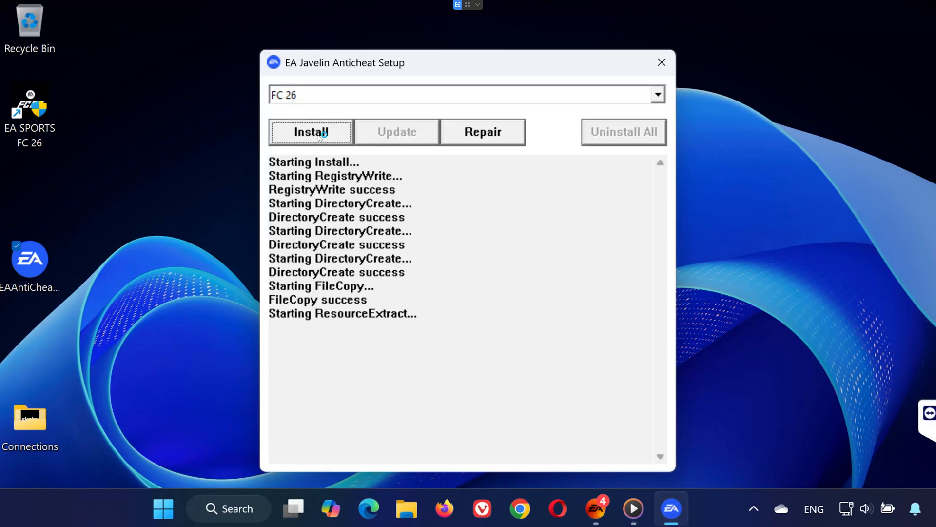
After restarting the PC, launch EA SPORTS FC 26 from the EA app
left_click(661, 63)
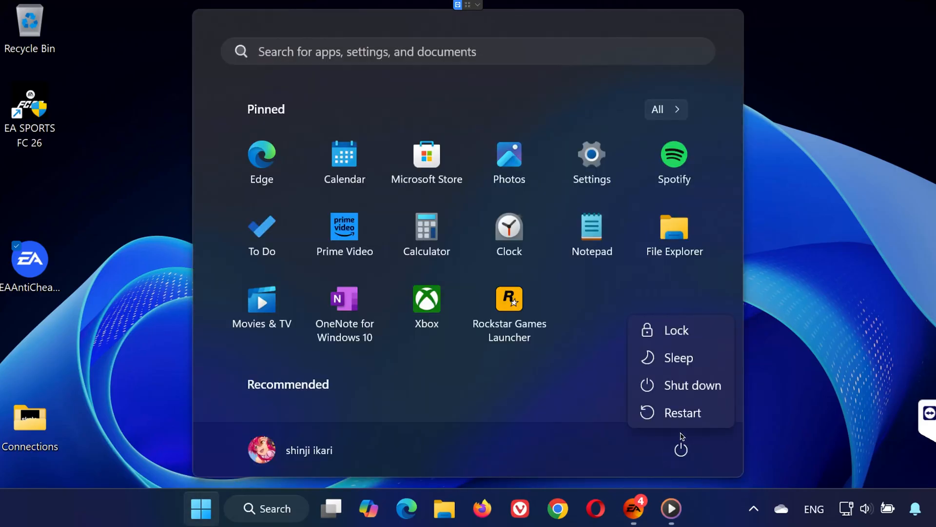
mouse_move(683, 412)
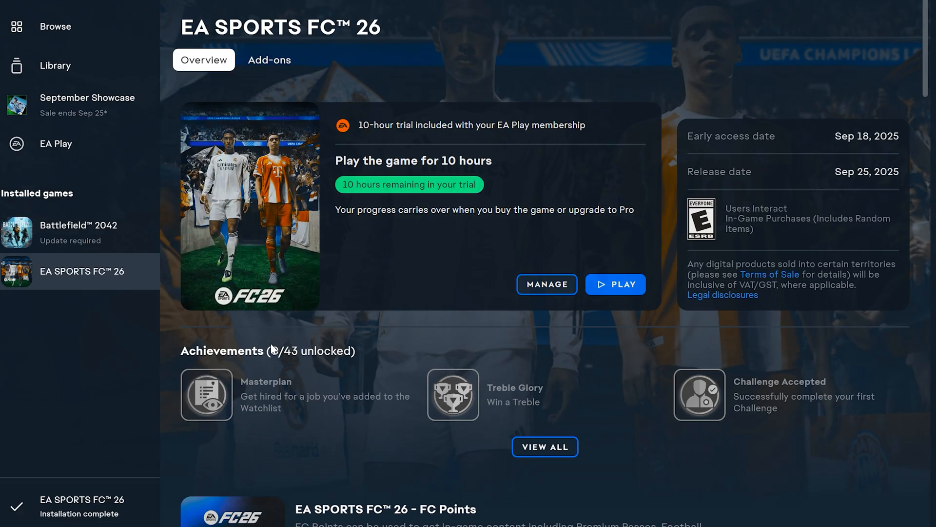
left_click(615, 284)
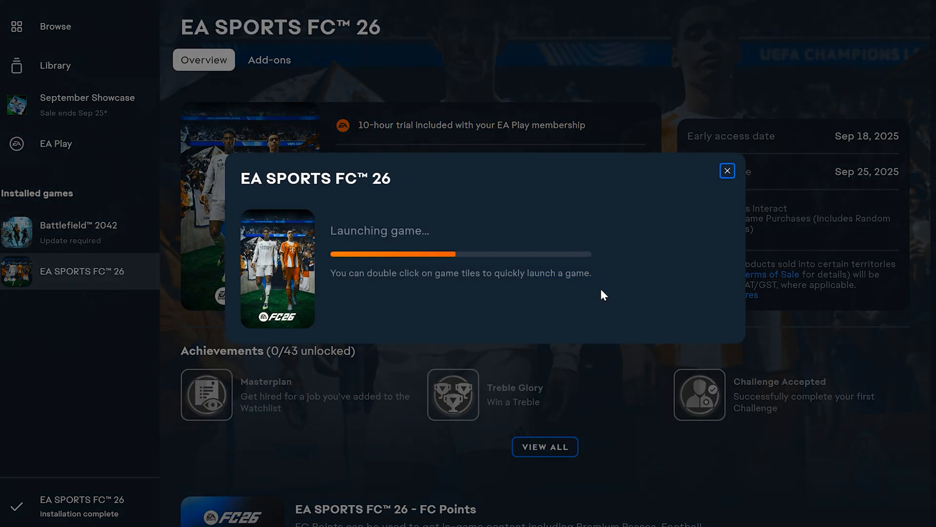